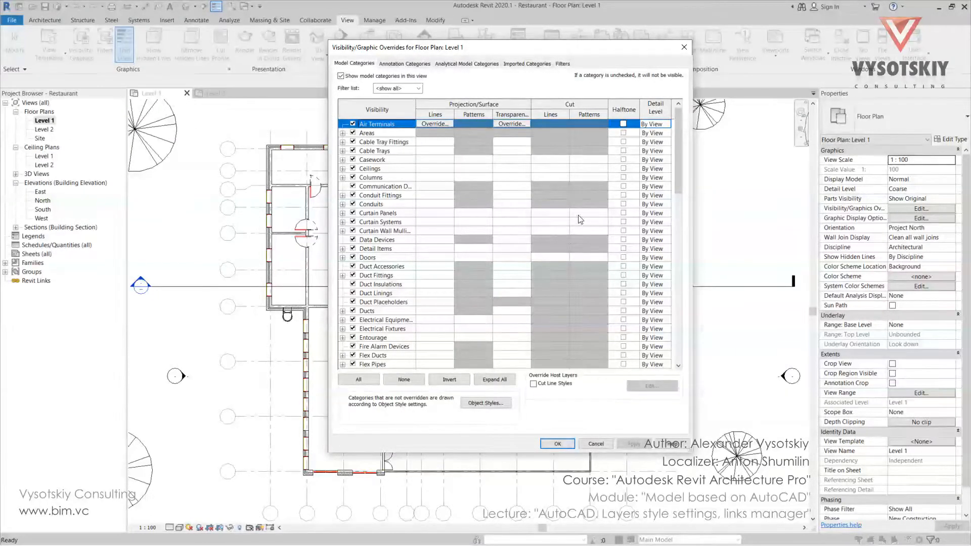
pyautogui.moveTo(59, 139)
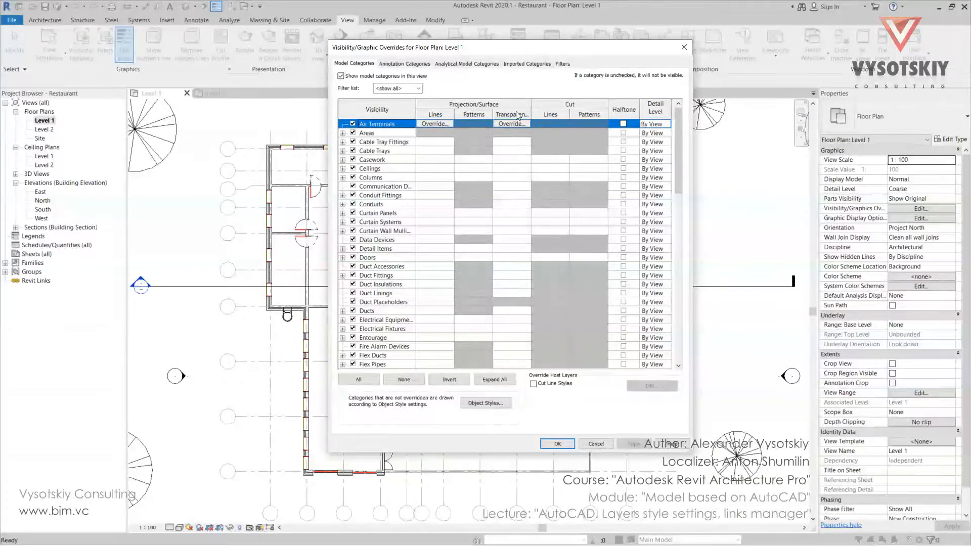
# Step: Switch Level 1's Visibility/Graphics to the Imported Categories tab, listing Floor1+.dwg and Floor2+.dwg
pyautogui.click(527, 63)
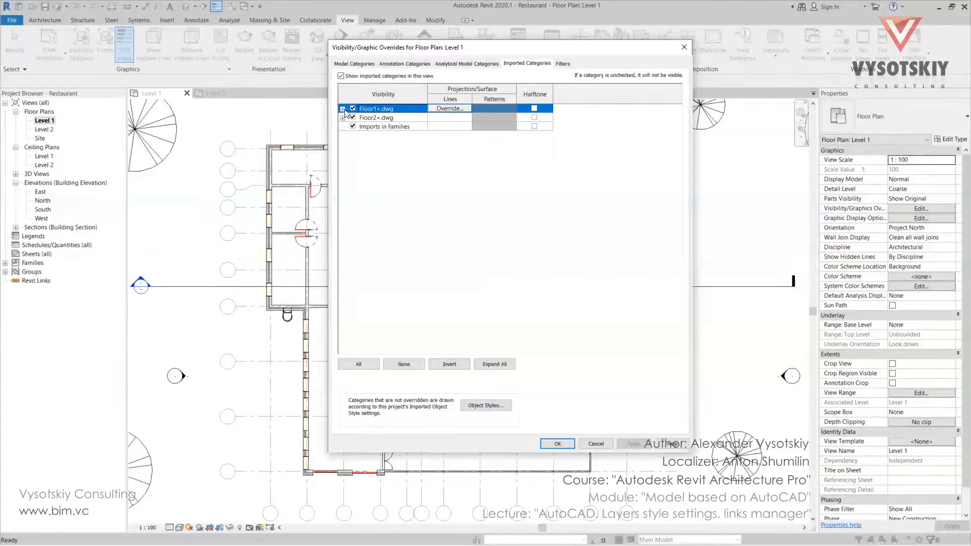
# Step: Expand Floor1+.dwg and scroll its layer list down to the Grids layer
pyautogui.click(342, 108)
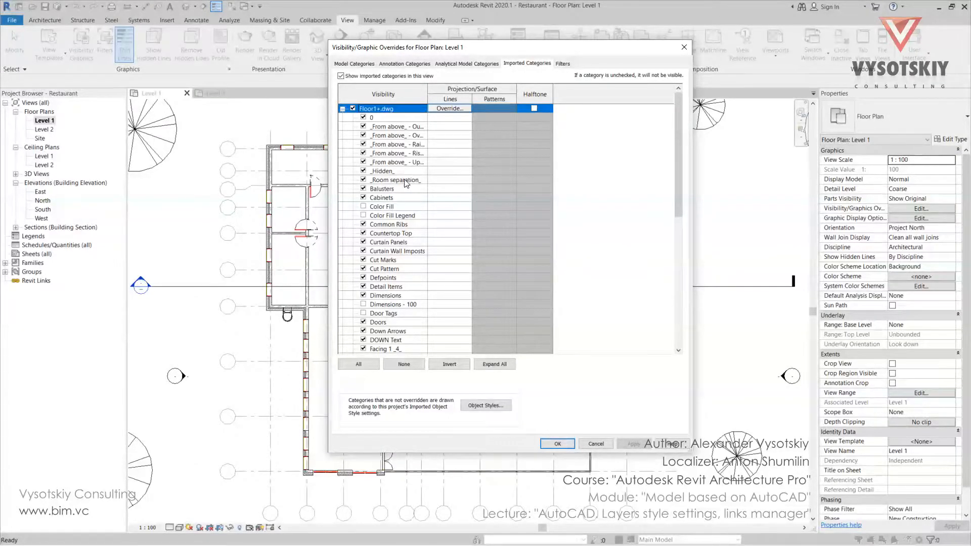
pyautogui.scroll(-3)
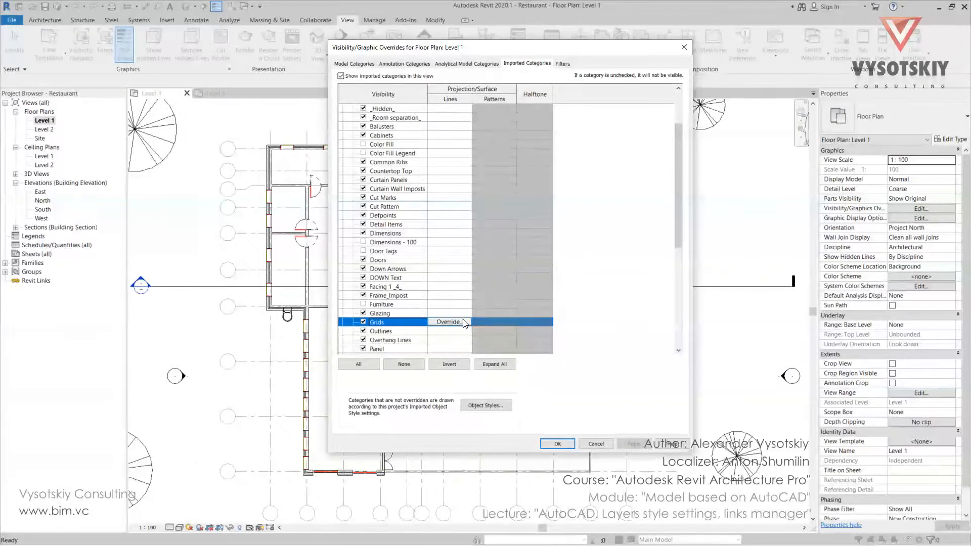
# Step: Override the Floor1+.dwg Grids lines to red with weight 5 and close Visibility/Graphics
pyautogui.click(448, 322)
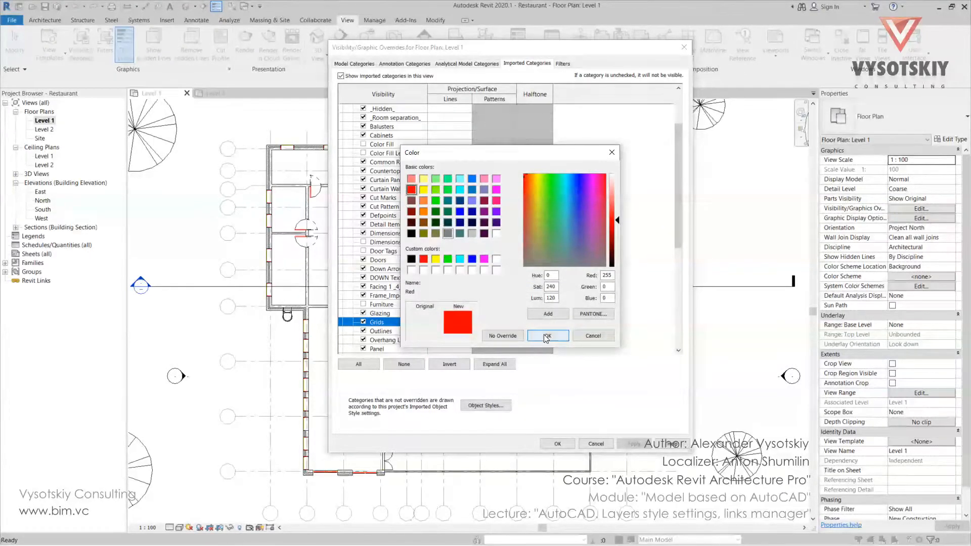
pyautogui.click(546, 336)
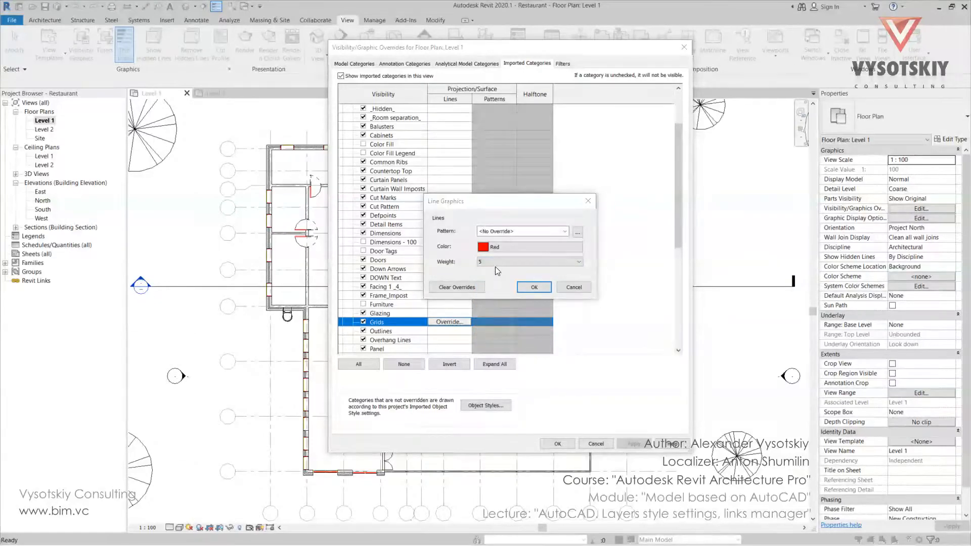
pyautogui.click(532, 286)
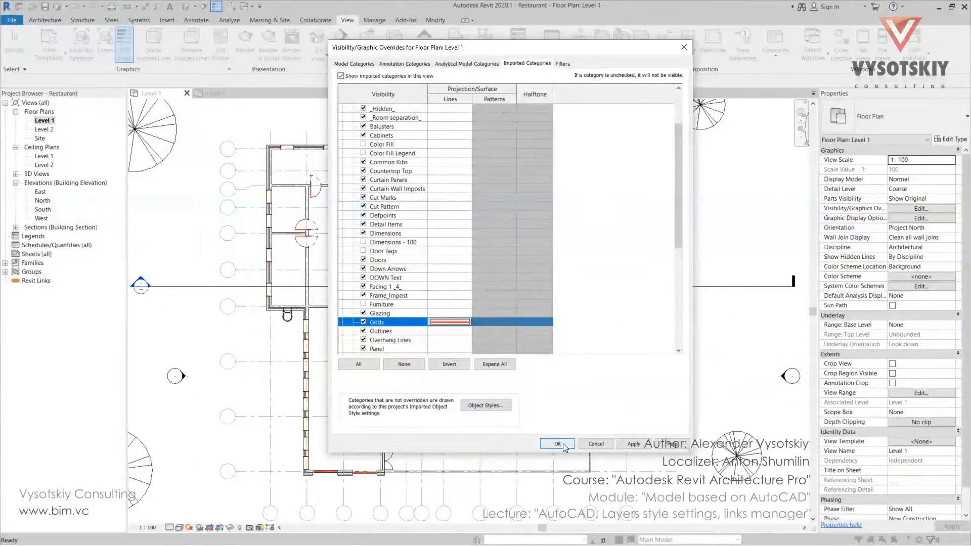
pyautogui.click(557, 444)
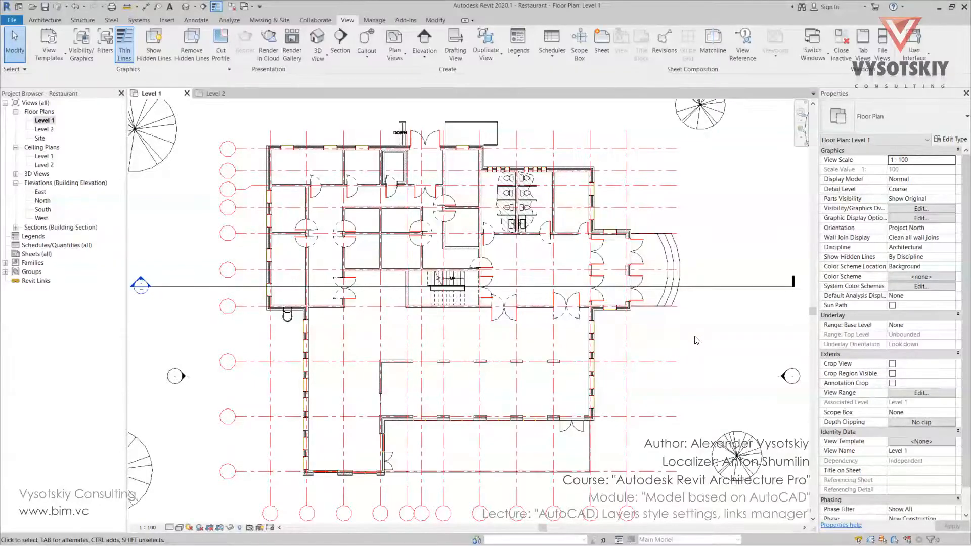
pyautogui.moveTo(711, 343)
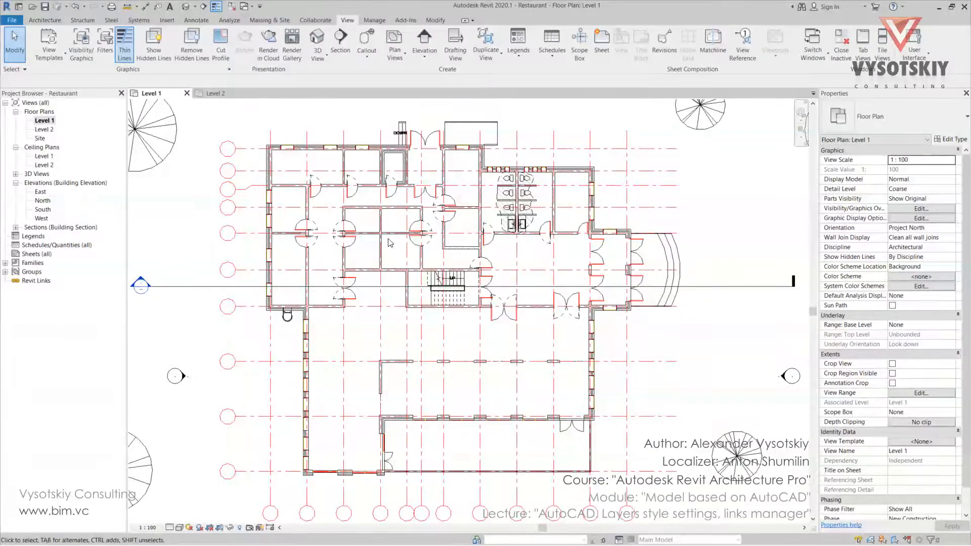
# Step: Switch the ribbon to the Insert tab for the link and import tools
pyautogui.click(167, 20)
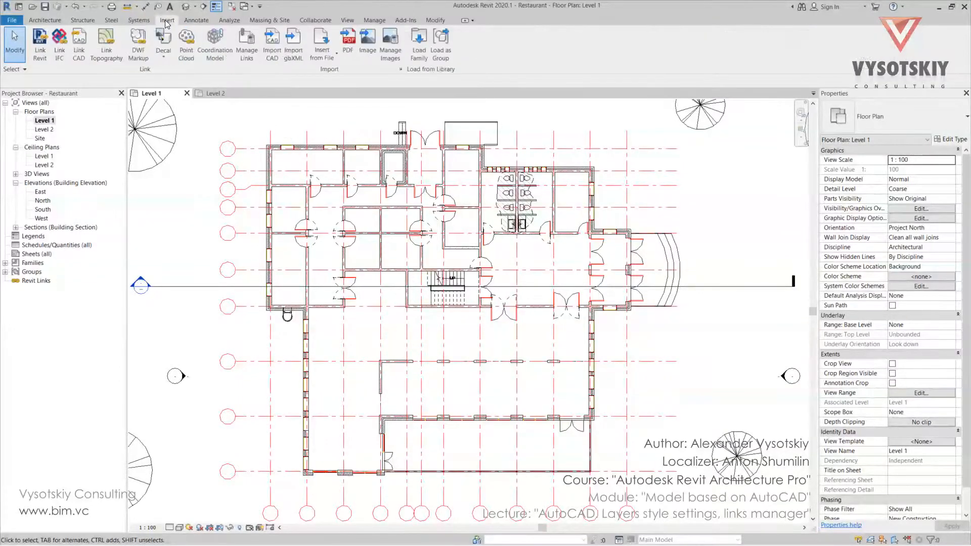
# Step: Open Manage Links, show the CAD Formats links and select Floor1+.dwg
pyautogui.click(246, 44)
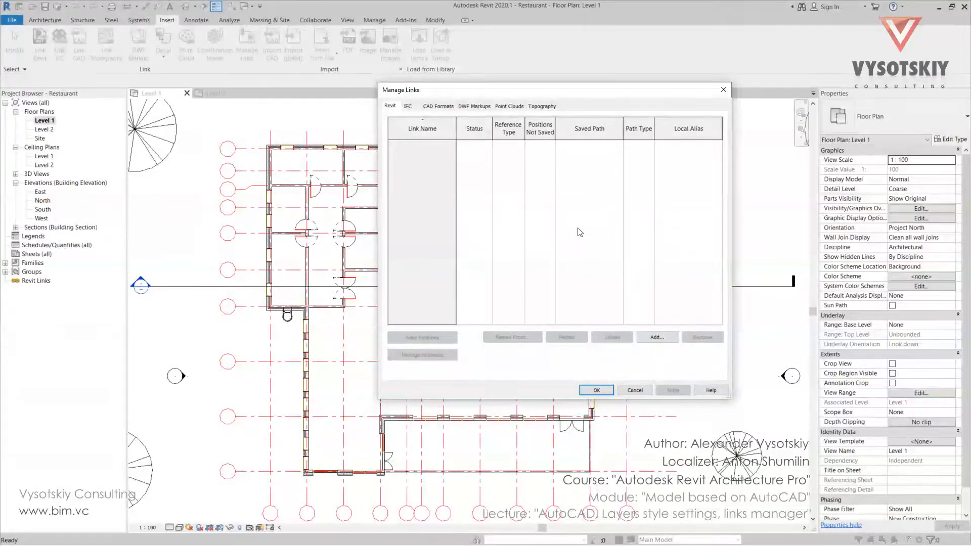
pyautogui.moveTo(588, 245)
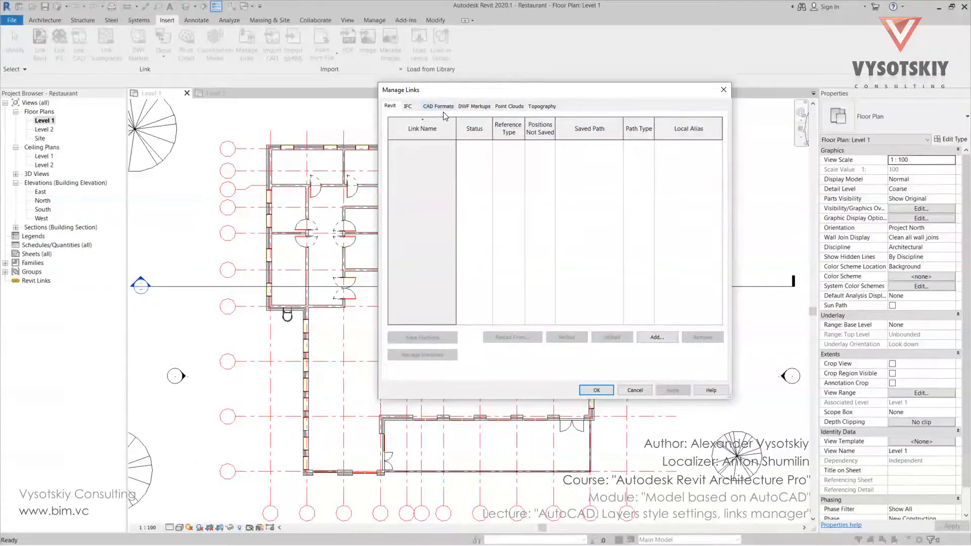
pyautogui.click(438, 106)
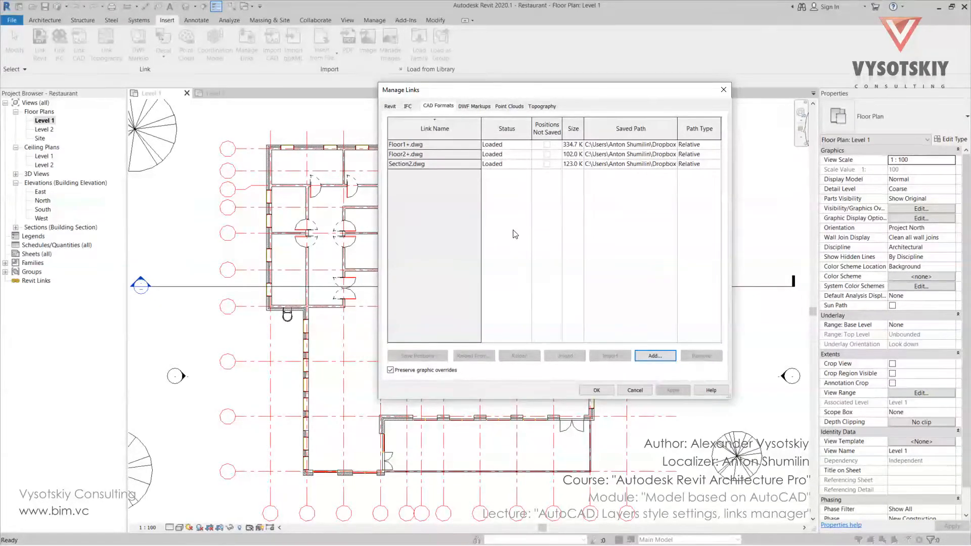
pyautogui.click(405, 144)
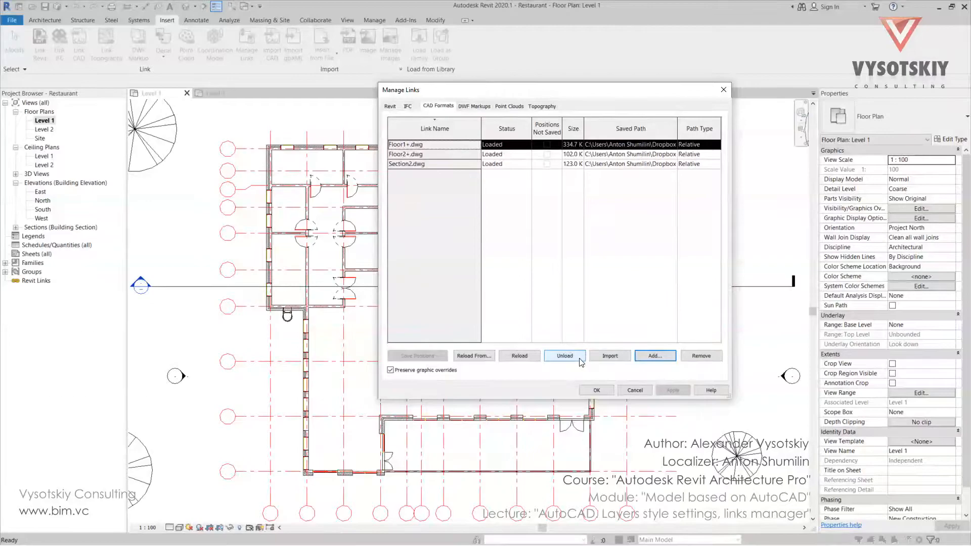
# Step: Unload Floor1+.dwg, reload it, and reselect the Floor1+.dwg link
pyautogui.click(565, 355)
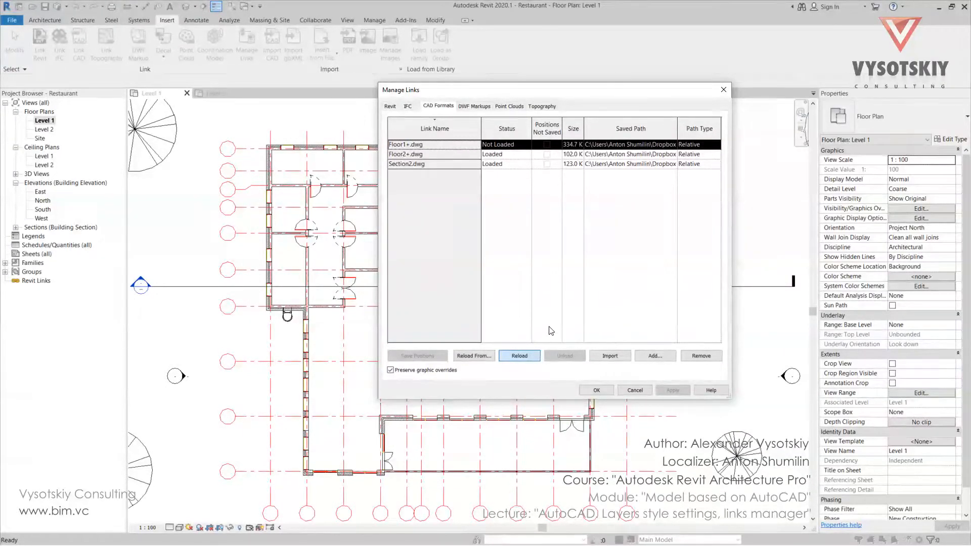
pyautogui.click(518, 355)
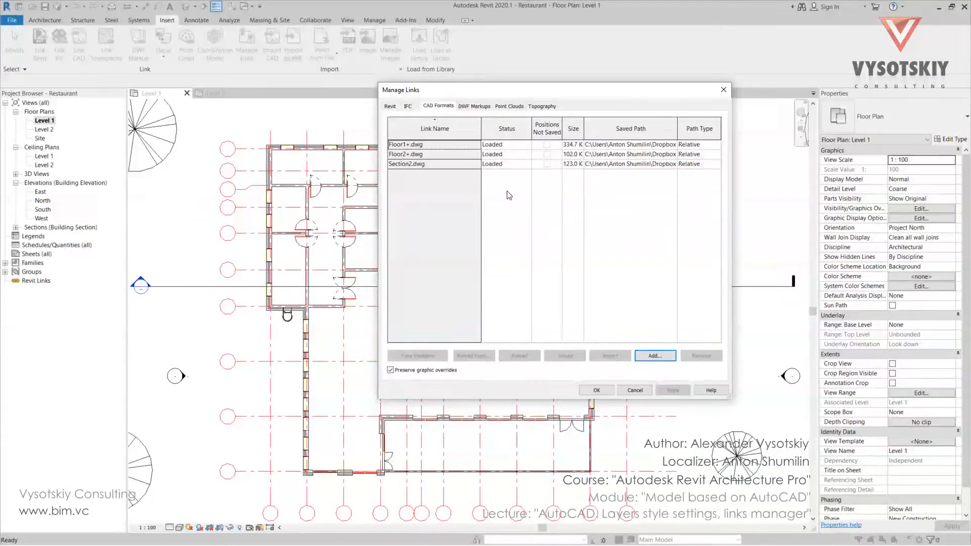
pyautogui.click(433, 144)
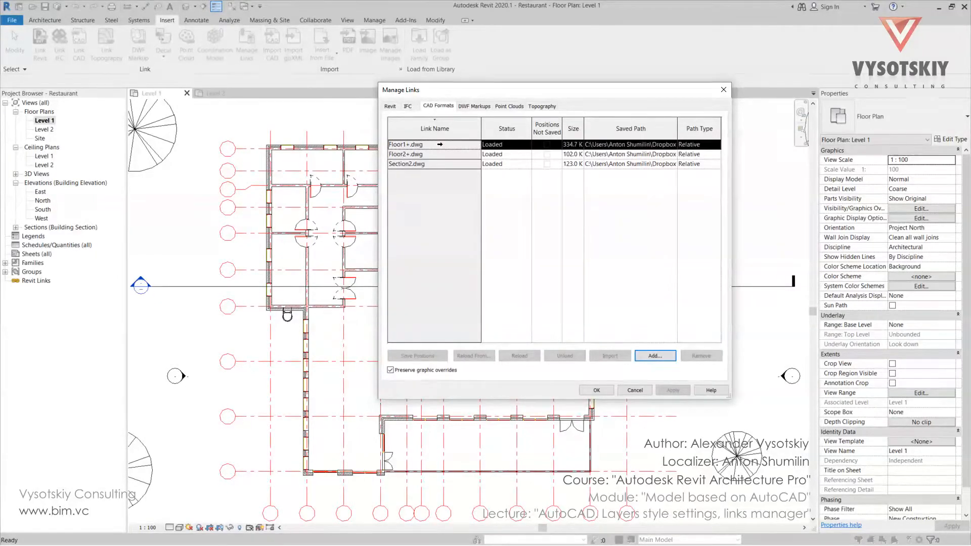
# Step: Cancel relinking Floor1+.dwg from another file and close Manage Links with OK
pyautogui.click(406, 144)
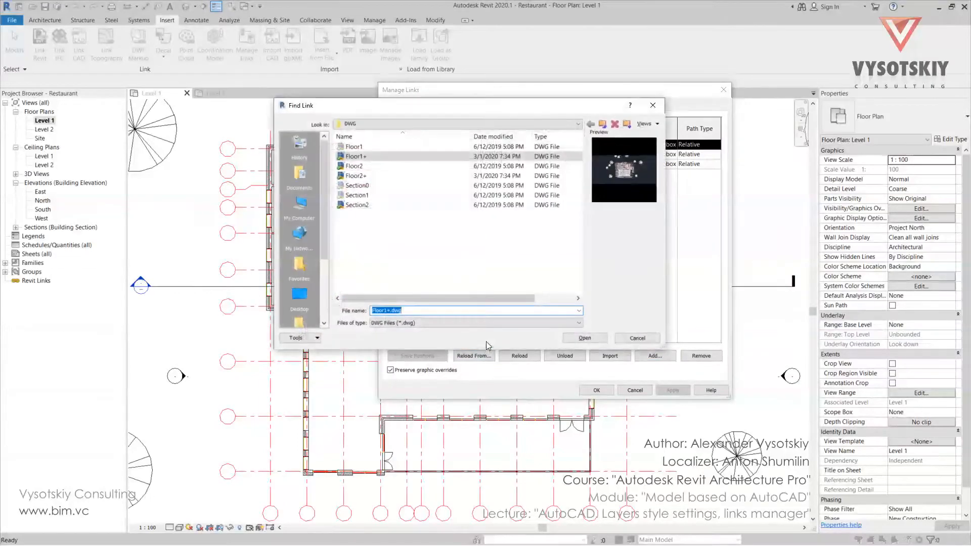
pyautogui.click(356, 205)
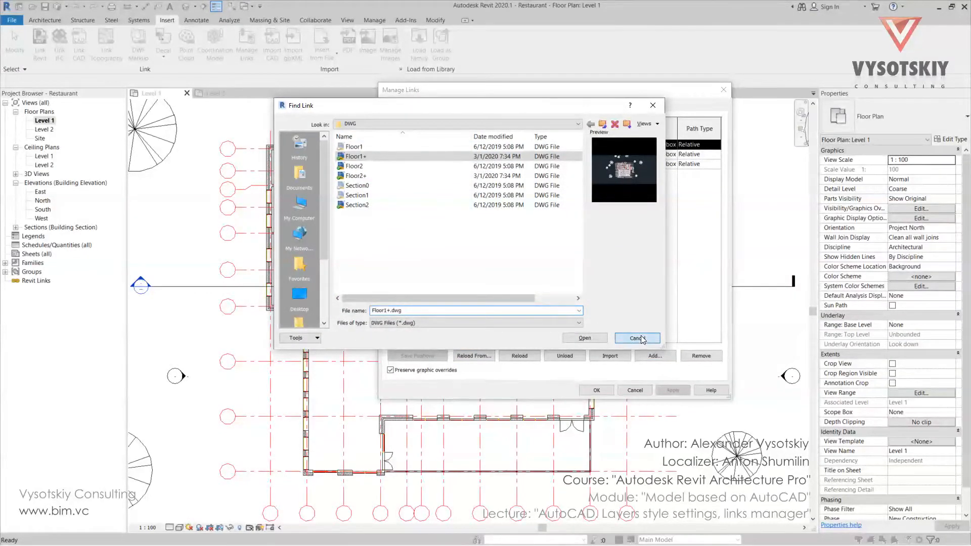
pyautogui.click(636, 339)
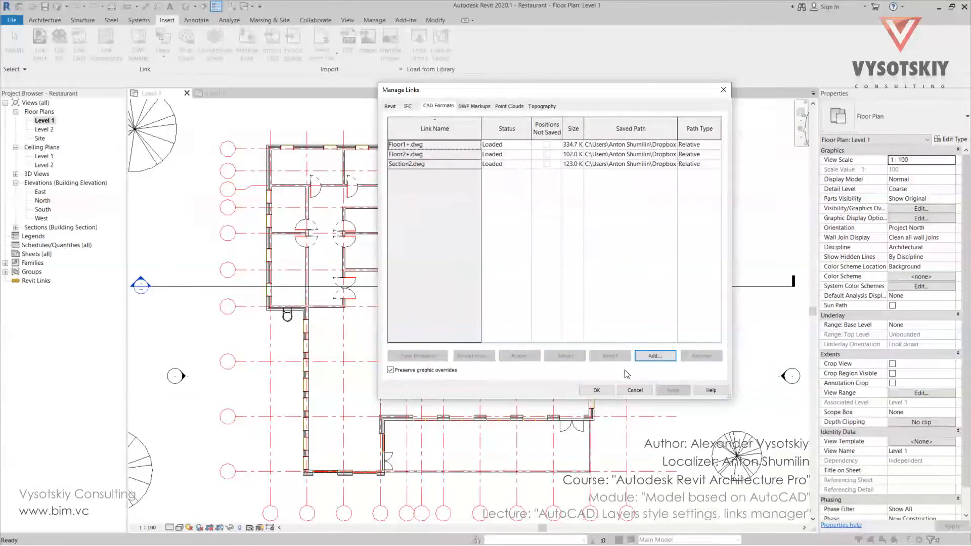
pyautogui.click(595, 390)
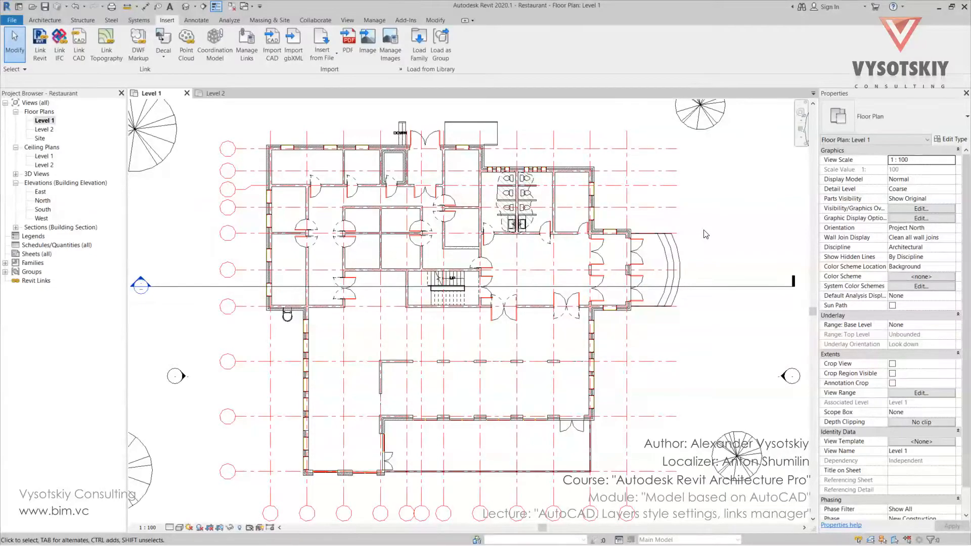
pyautogui.moveTo(701, 231)
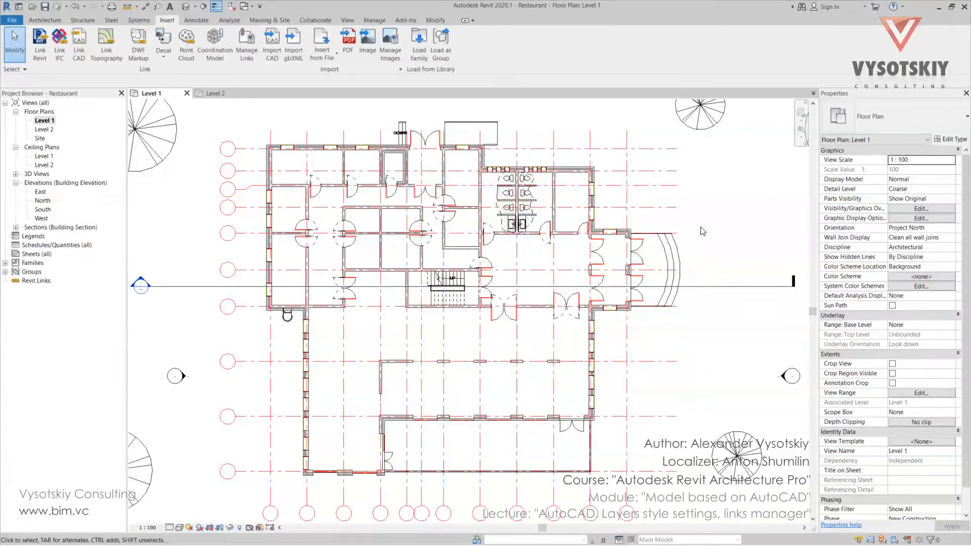